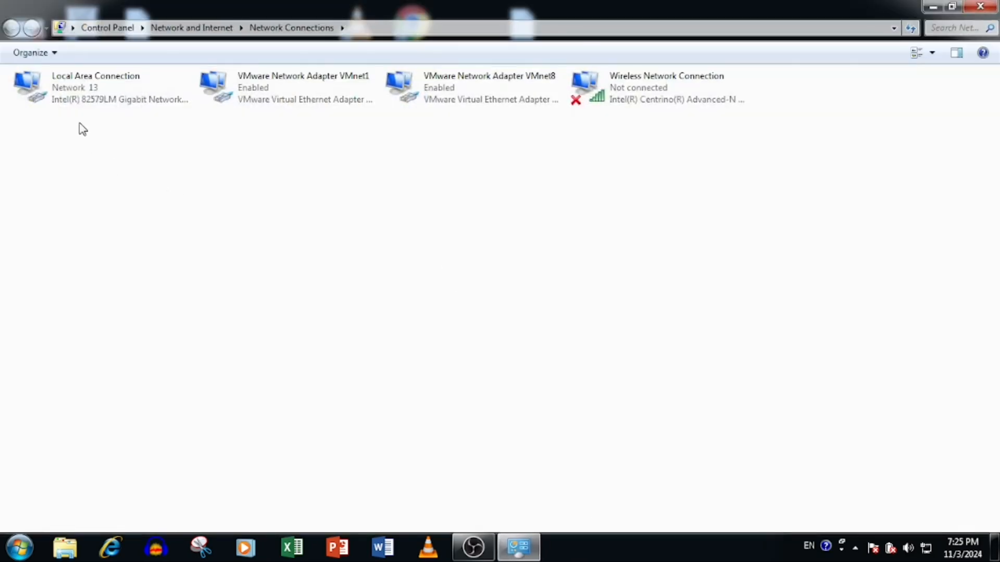
Step: View the Local Area Connection's status and its network connection details
{"action": "double_click", "coordinate": [96, 87]}
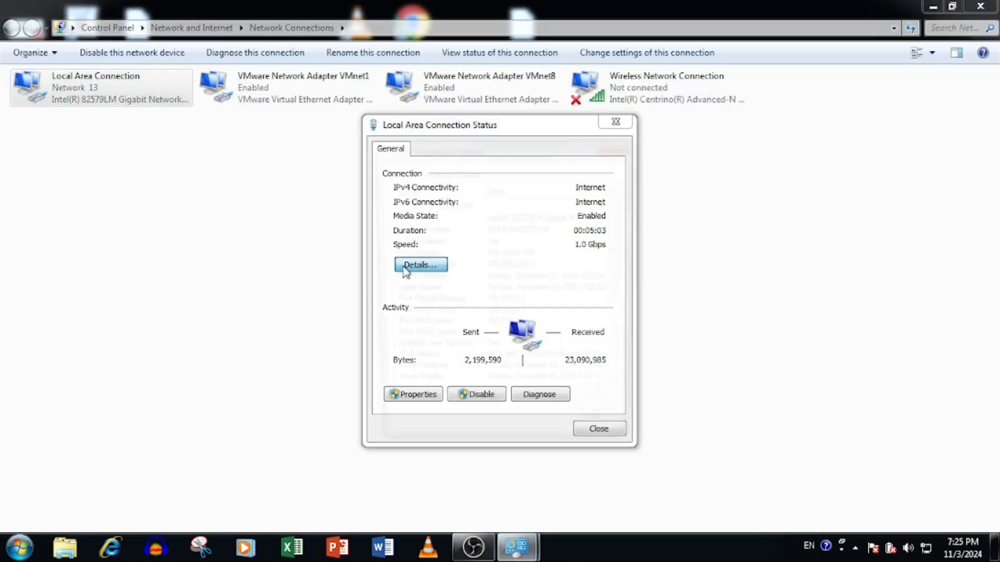
{"action": "left_click", "coordinate": [421, 266]}
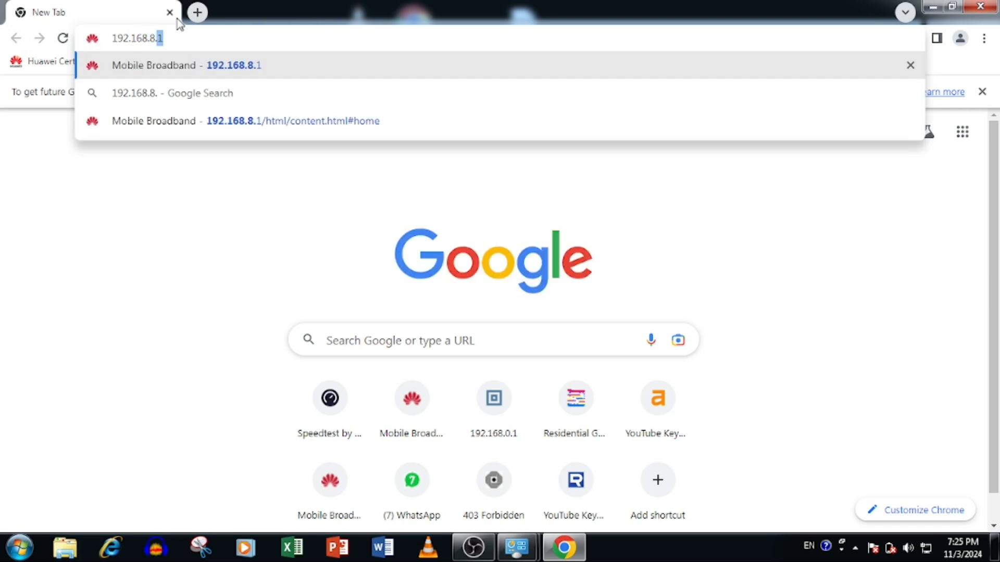
Step: Log in to the router admin at 192.168.8.1 with the device password
{"action": "left_click", "coordinate": [202, 65]}
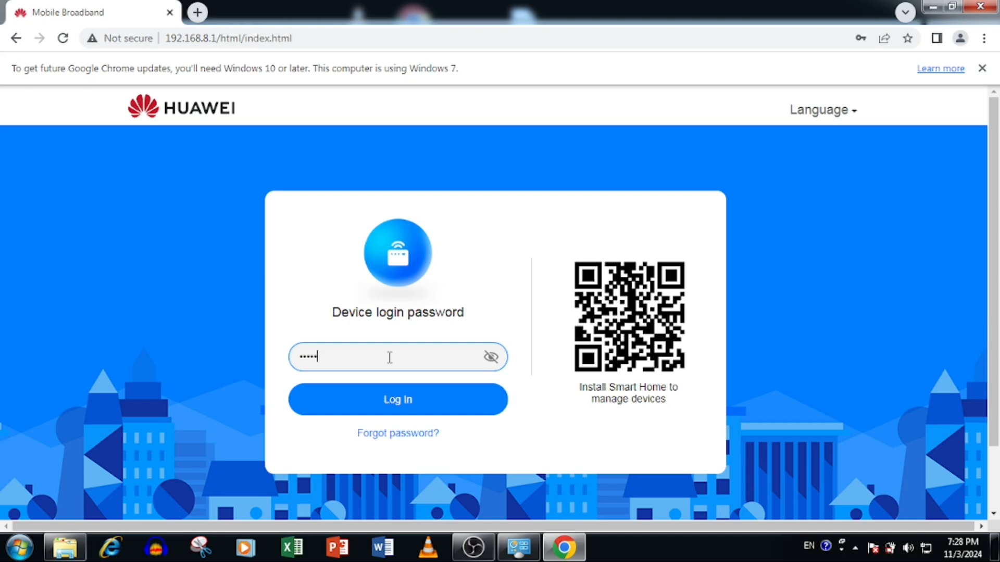
{"action": "left_click", "coordinate": [398, 400]}
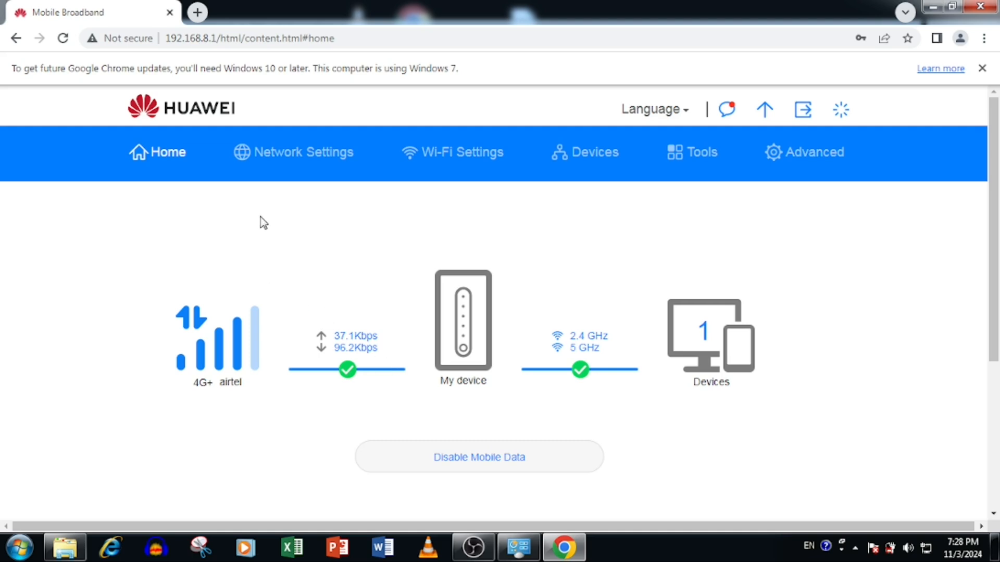
{"action": "mouse_move", "coordinate": [608, 234]}
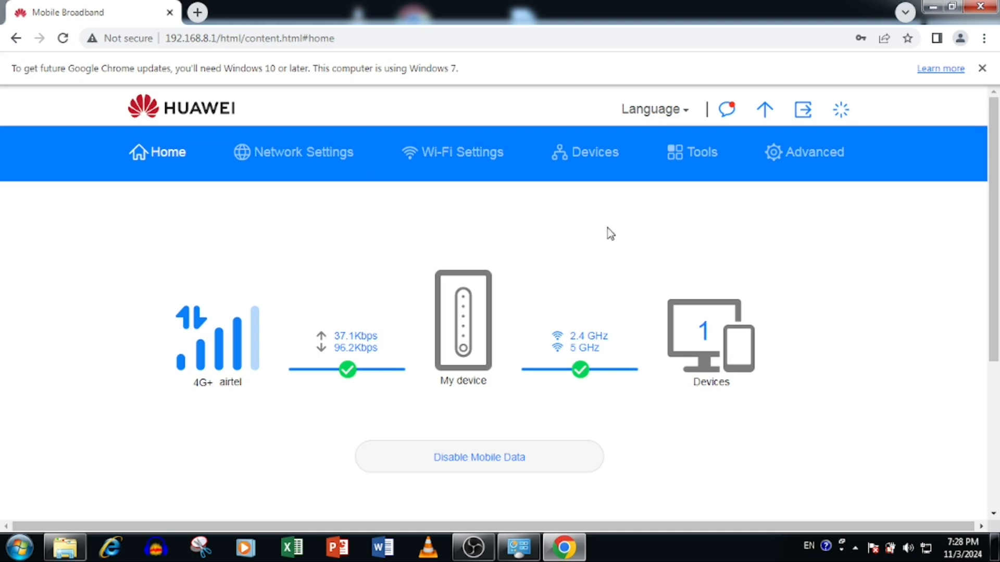
Step: Go to Advanced > Wi-Fi Security Settings showing the 2.4 GHz and 5 GHz network tables
{"action": "left_click", "coordinate": [812, 152]}
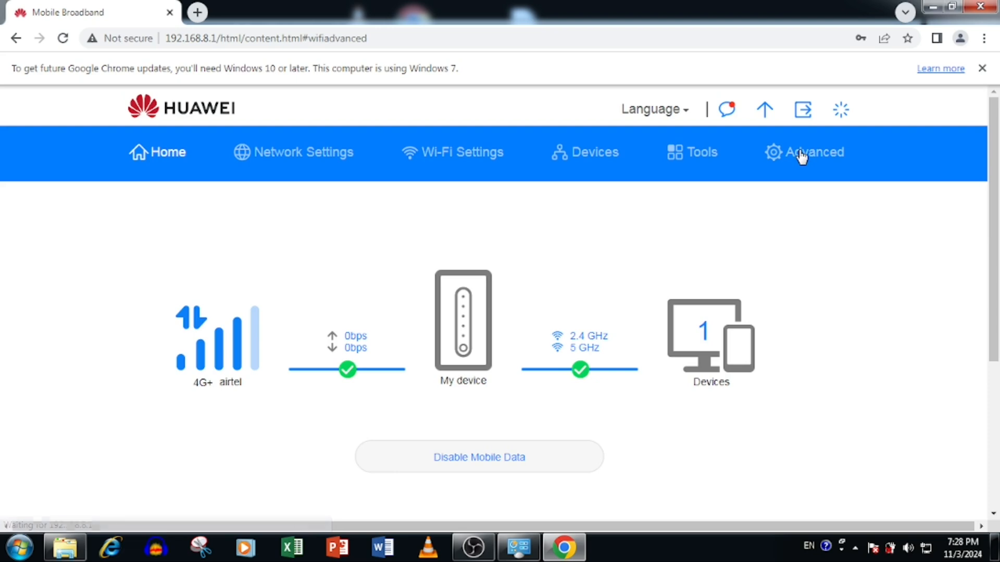
{"action": "left_click", "coordinate": [803, 152]}
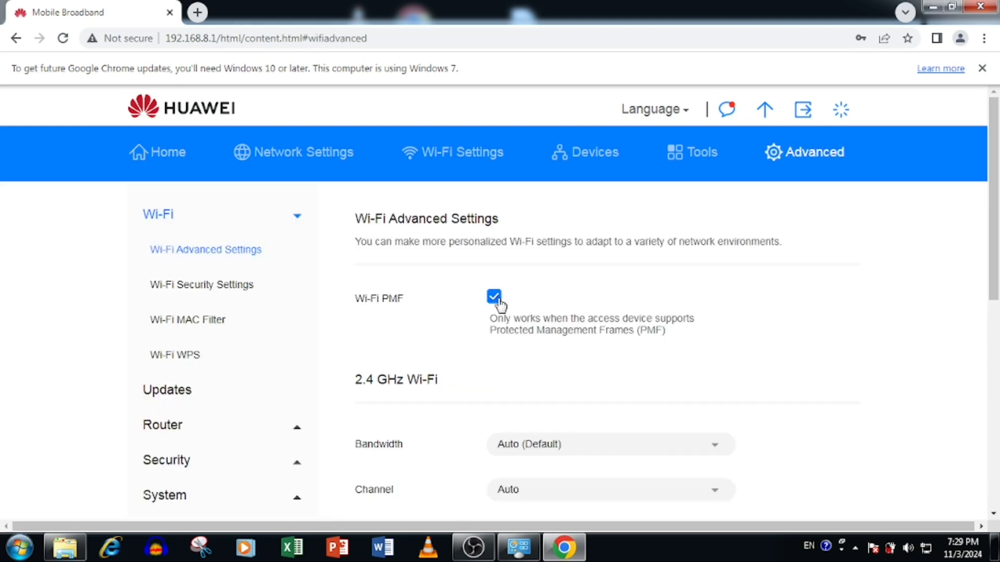
{"action": "mouse_move", "coordinate": [258, 287]}
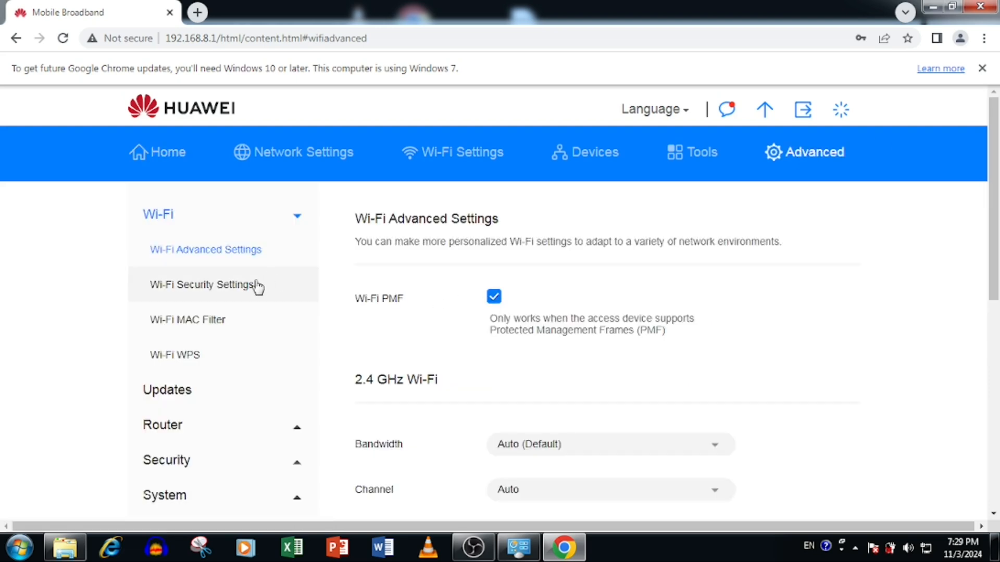
{"action": "left_click", "coordinate": [202, 285]}
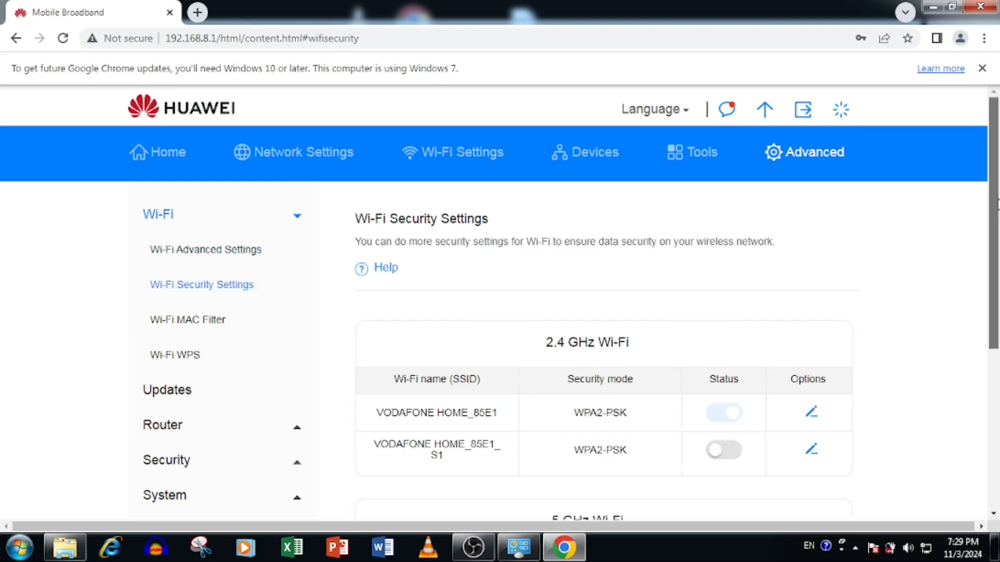
{"action": "scroll", "scroll_direction": "down", "scroll_amount": 3}
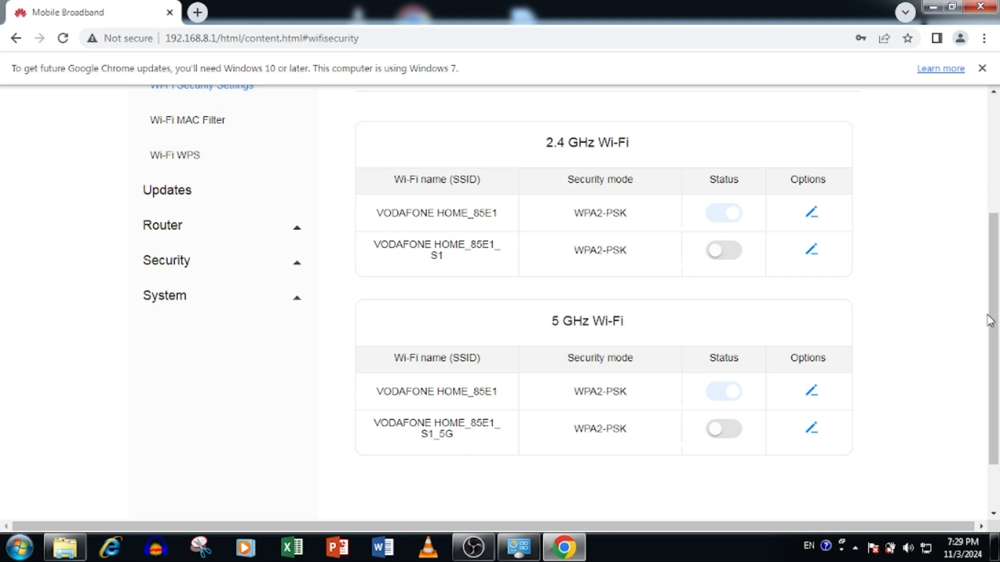
{"action": "mouse_move", "coordinate": [475, 241]}
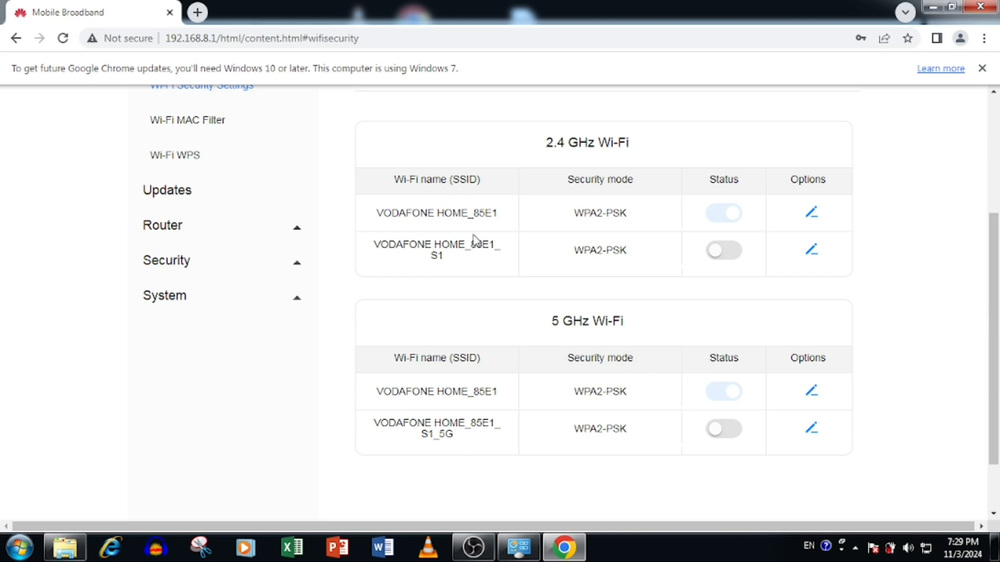
{"action": "mouse_move", "coordinate": [784, 237]}
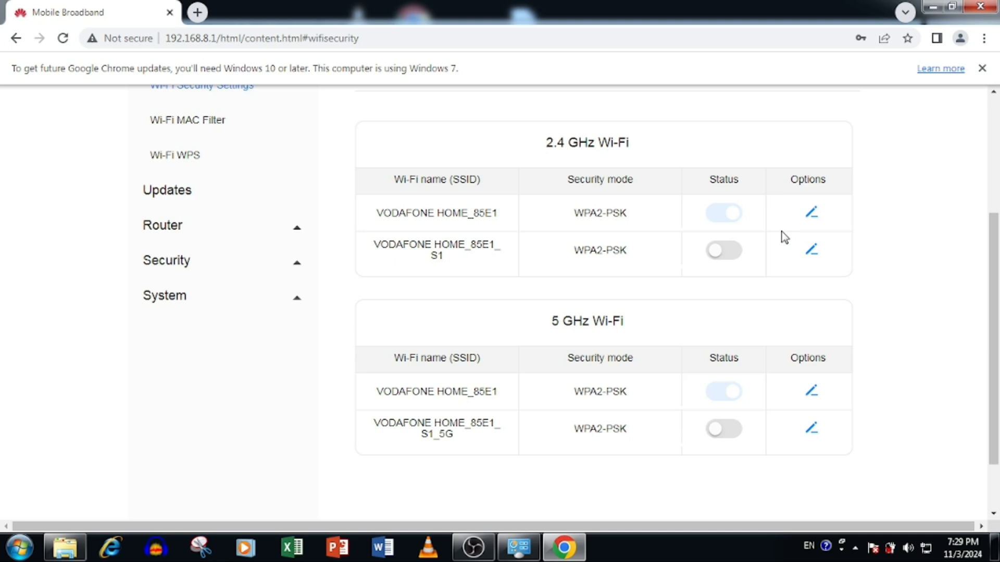
{"action": "mouse_move", "coordinate": [807, 218]}
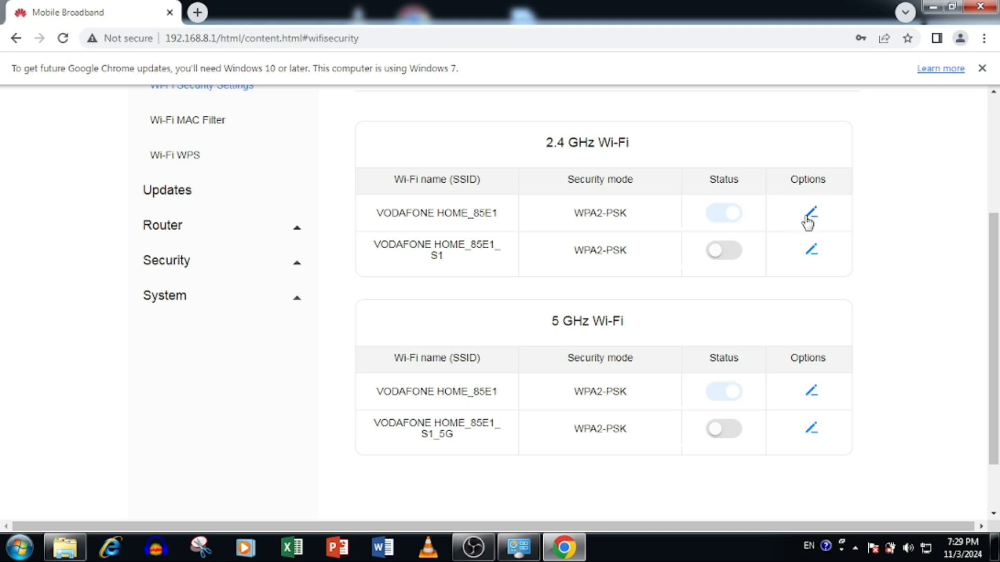
{"action": "left_click", "coordinate": [811, 213]}
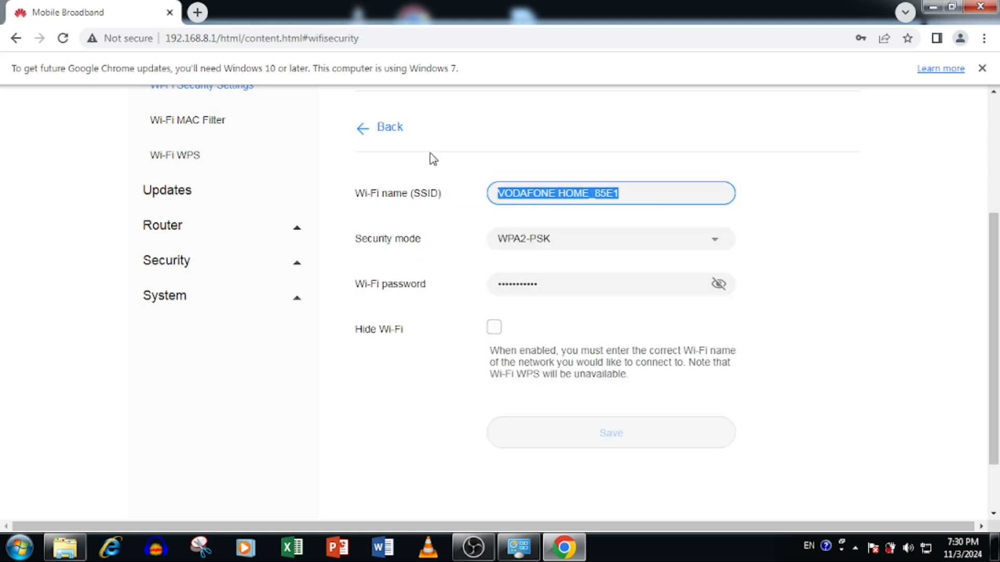
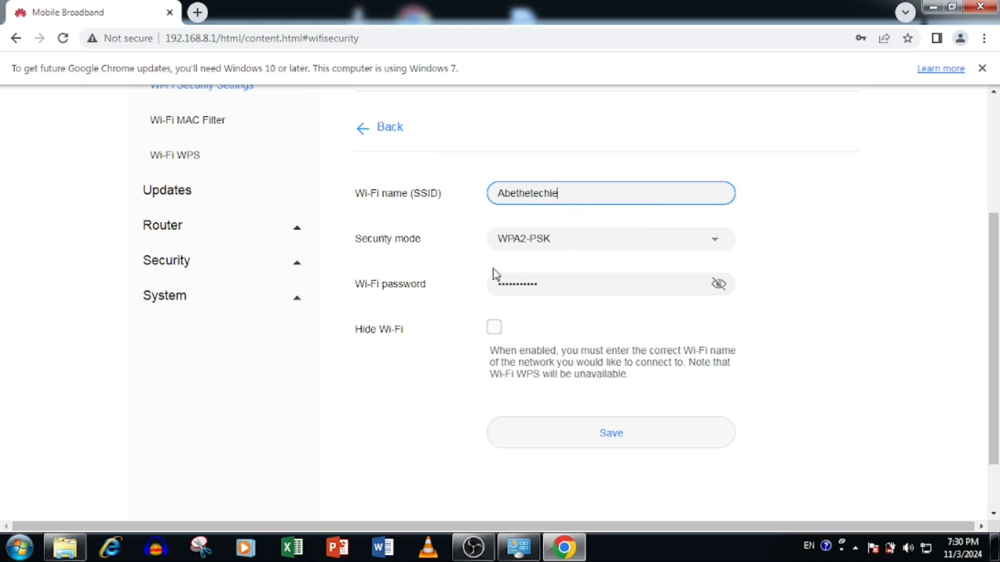
{"action": "left_click", "coordinate": [719, 283]}
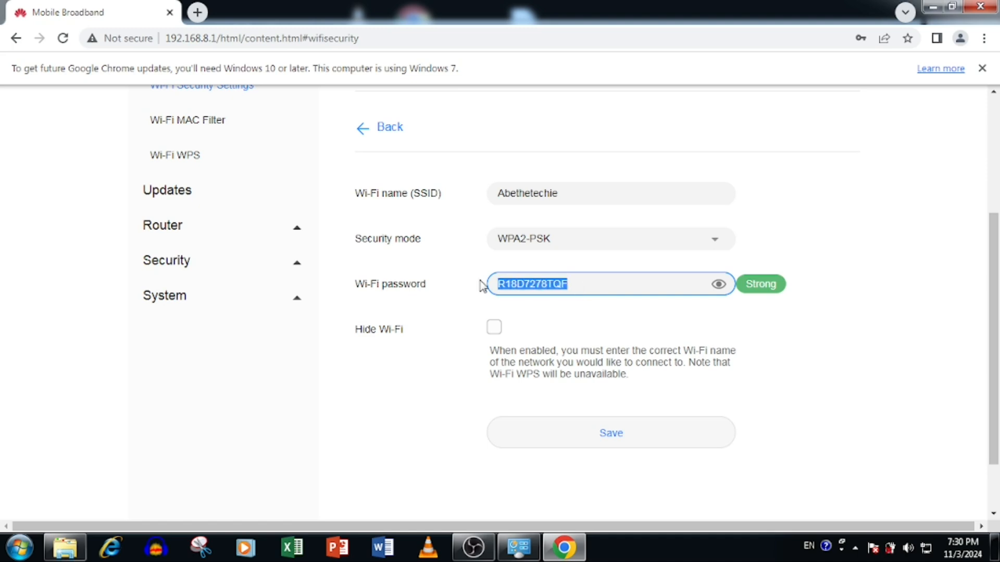
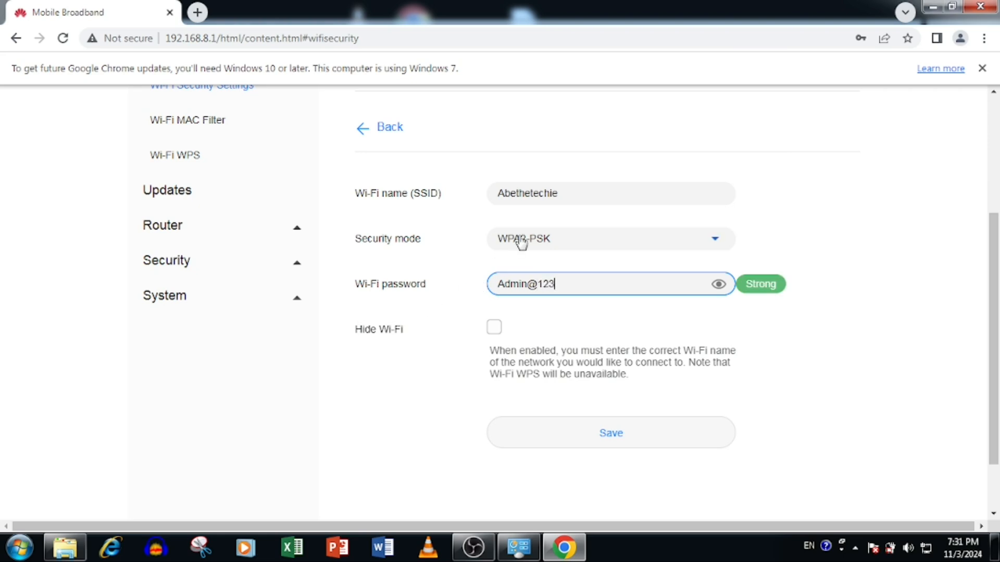
Step: Set the security mode to WPA/WPA2-PSK and save the network
{"action": "left_click", "coordinate": [610, 239]}
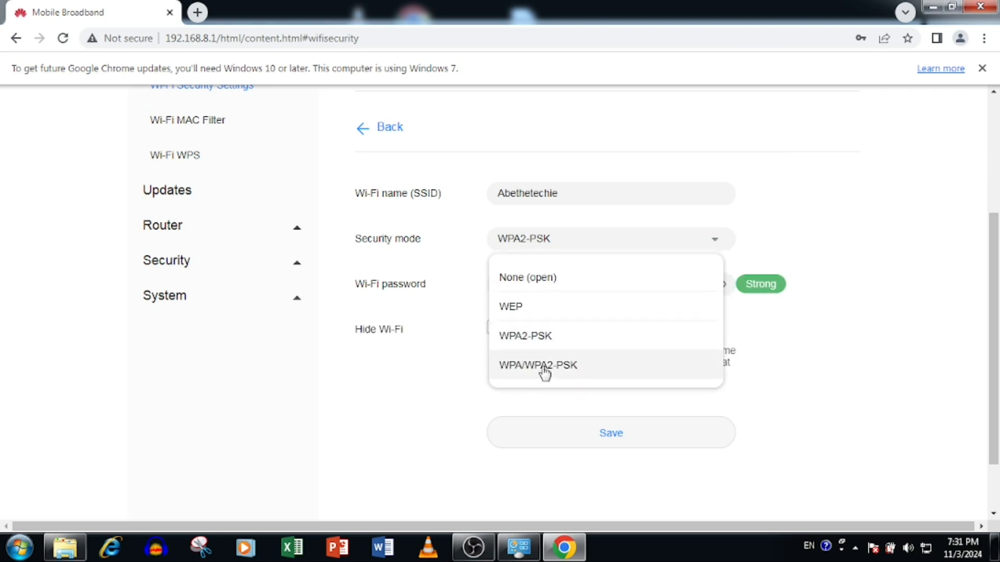
{"action": "left_click", "coordinate": [537, 365]}
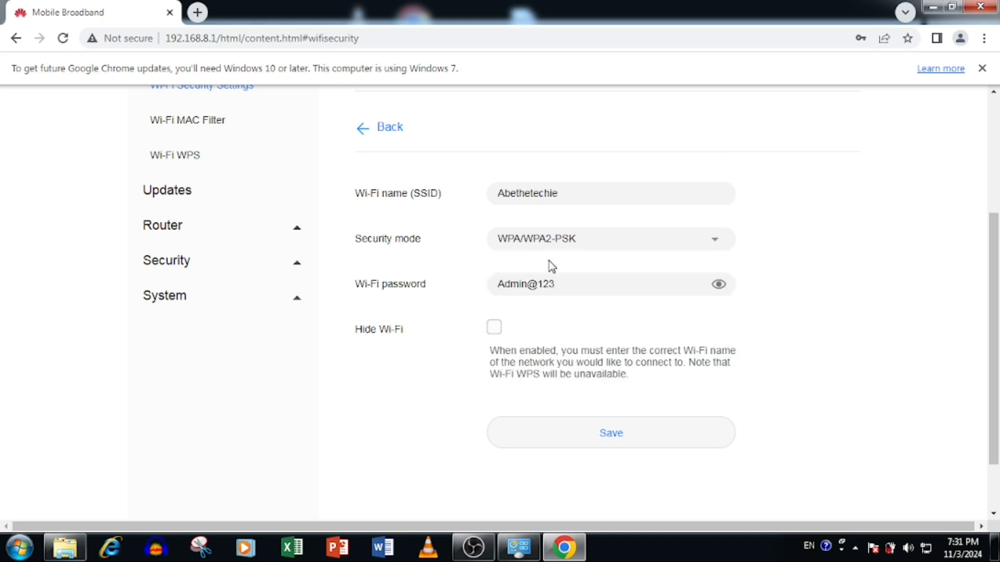
{"action": "mouse_move", "coordinate": [601, 433]}
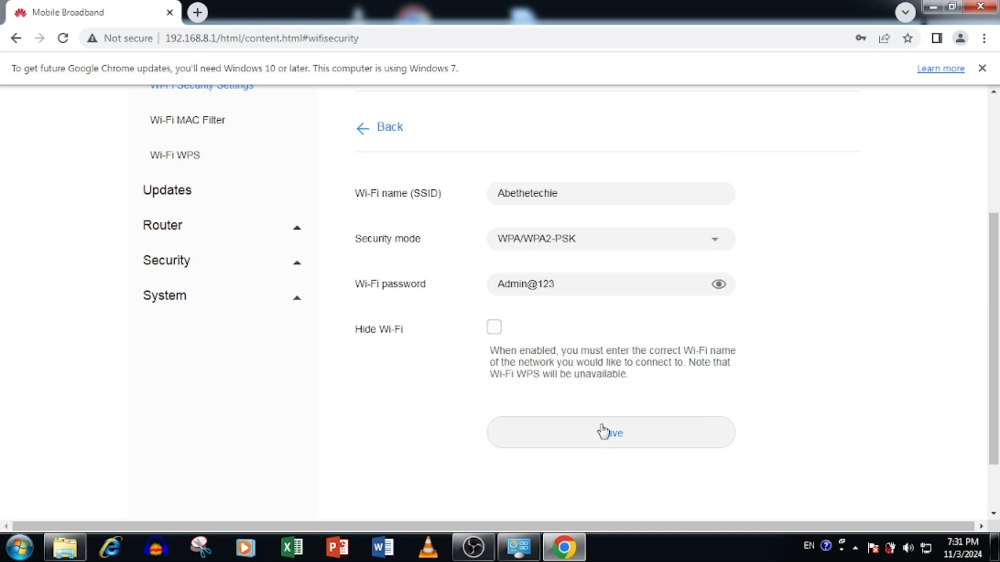
{"action": "left_click", "coordinate": [610, 432]}
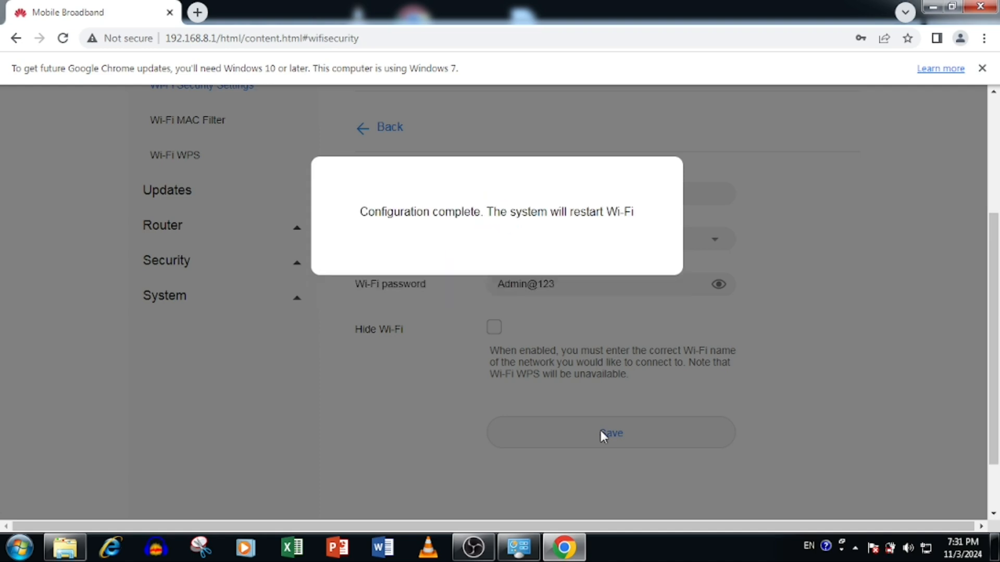
{"action": "left_click", "coordinate": [610, 433]}
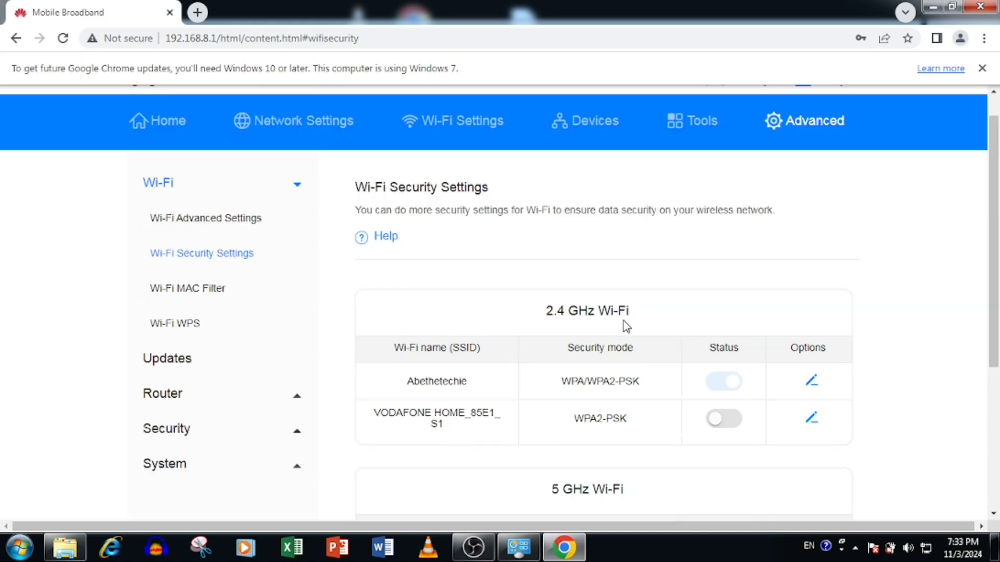
Step: Go to the Security section's Virtual Server port-forwarding page
{"action": "scroll", "scroll_direction": "down", "scroll_amount": 3}
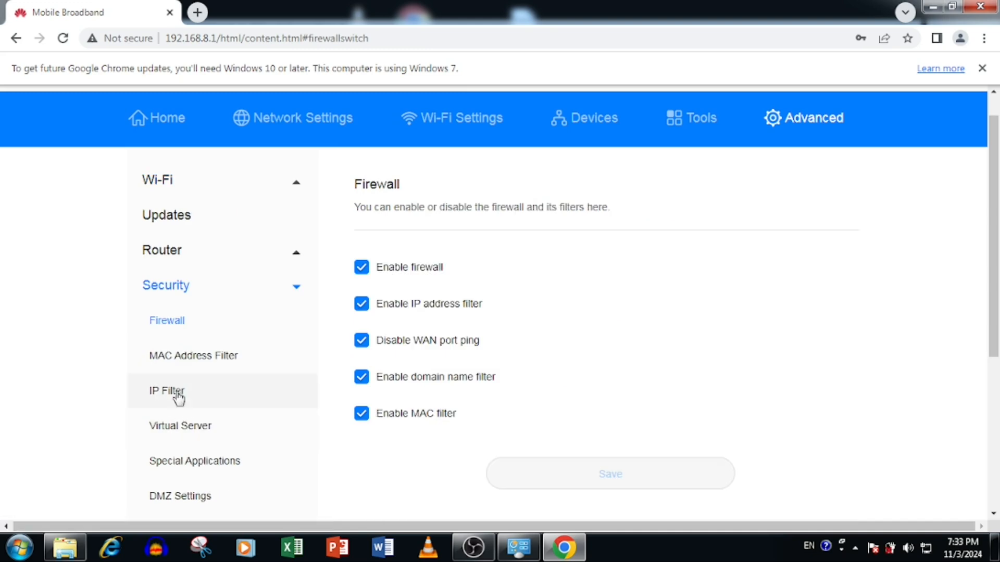
{"action": "left_click", "coordinate": [181, 426]}
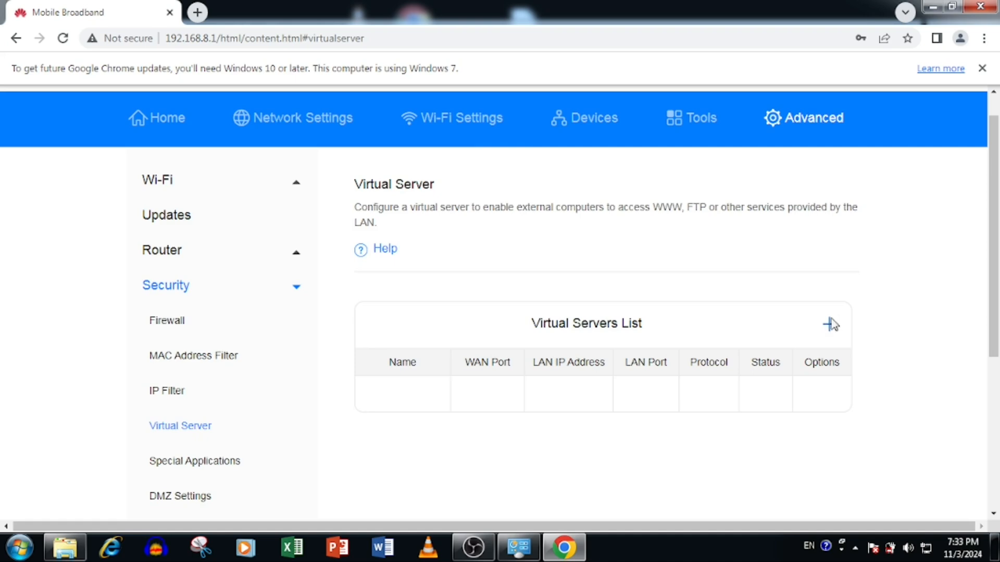
Step: Add a virtual server rule named Server, protocol TCP/UDP, WAN ports 3389–3390
{"action": "left_click", "coordinate": [827, 325]}
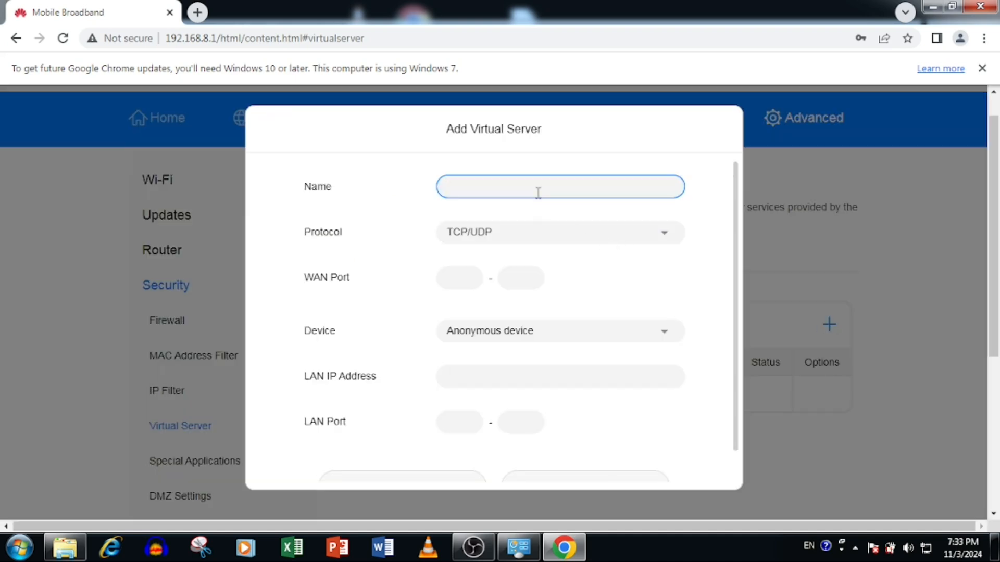
{"action": "type", "text": "Server"}
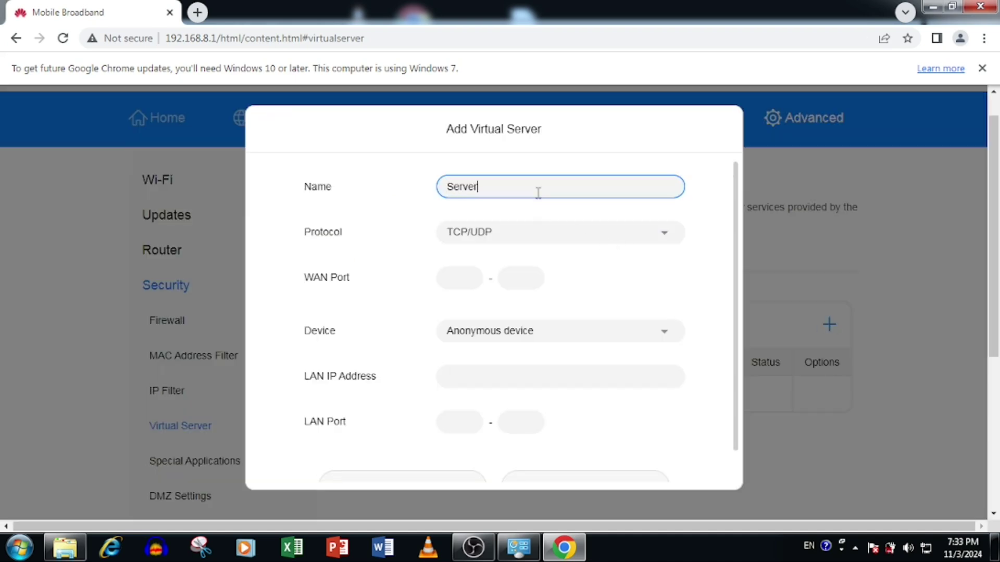
{"action": "left_click", "coordinate": [560, 232]}
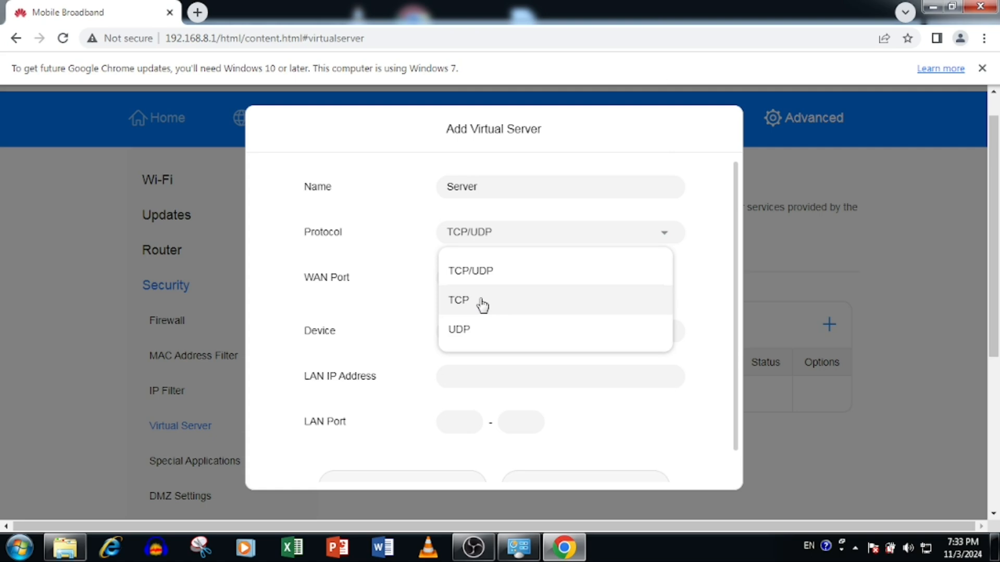
{"action": "left_click", "coordinate": [456, 300]}
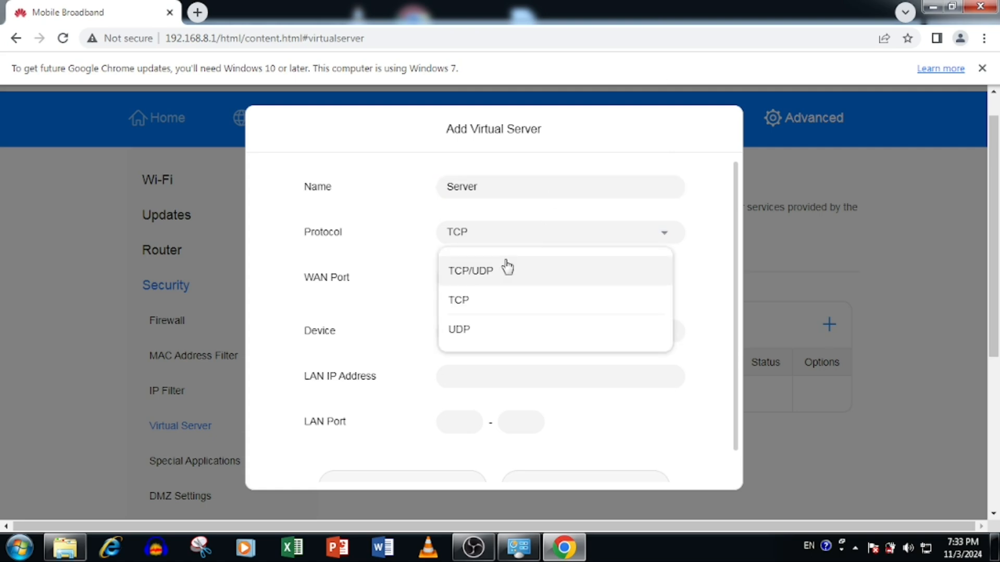
{"action": "left_click", "coordinate": [464, 270]}
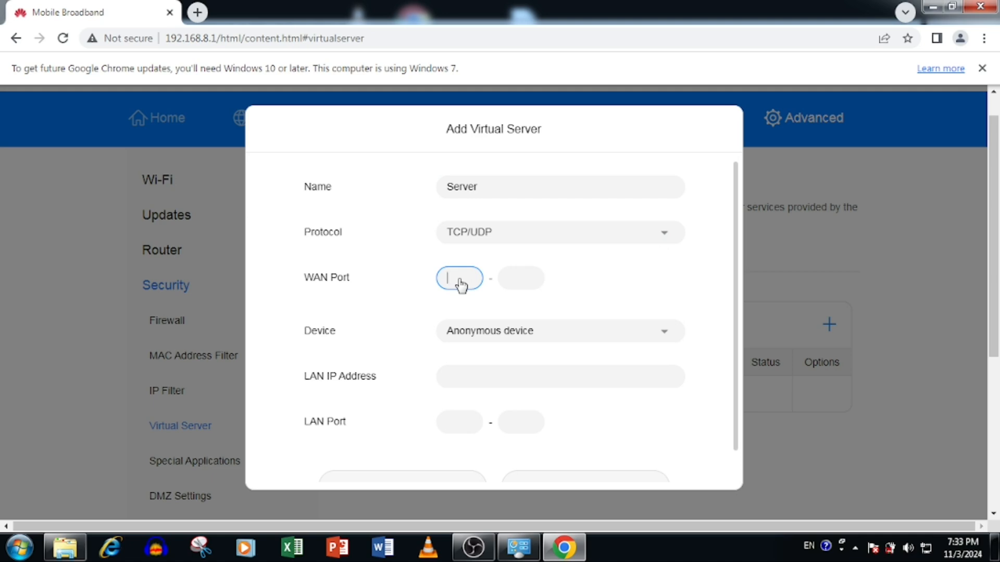
{"action": "type", "text": "33891"}
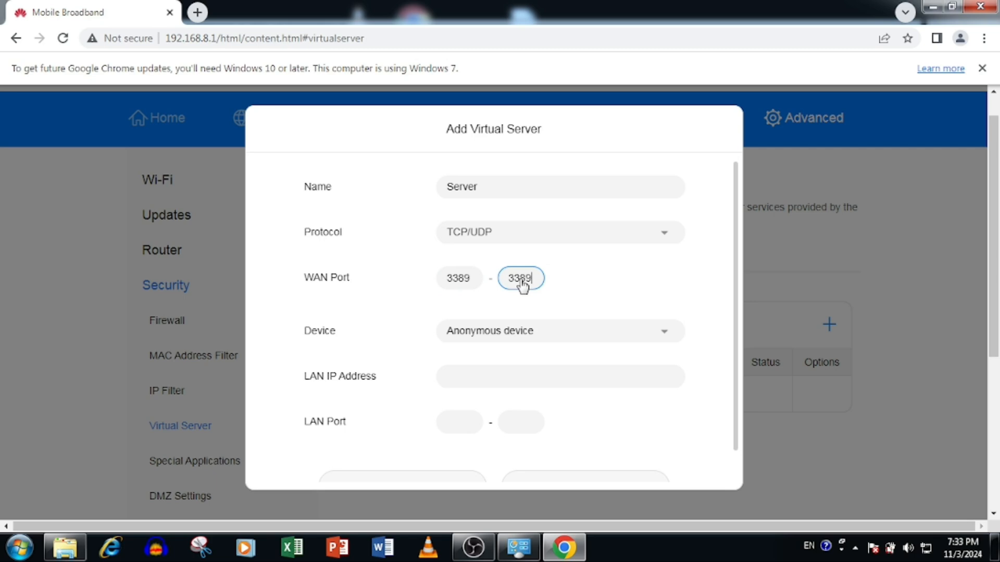
{"action": "key", "text": "Backspace"}
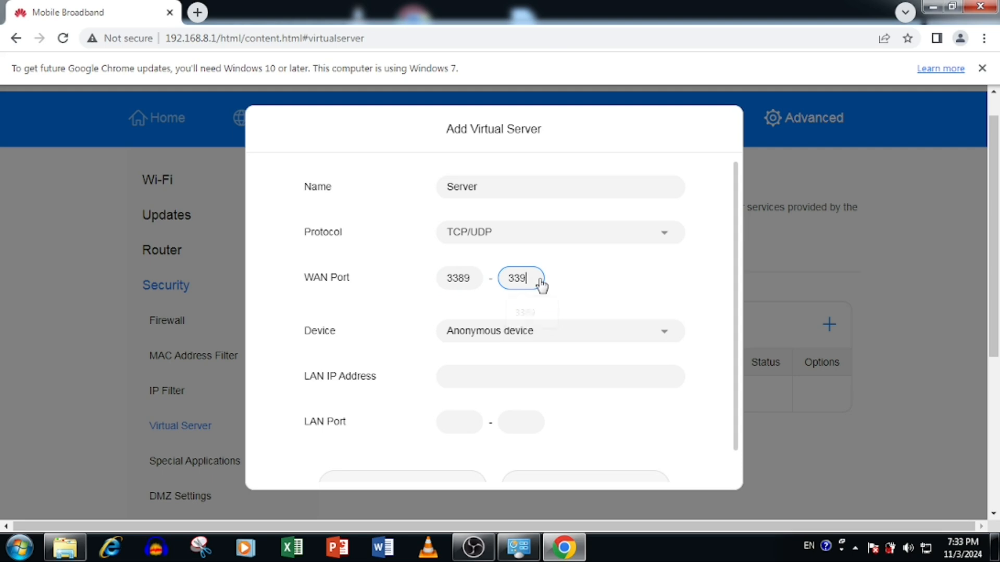
Step: Forward it to anonymous device 192.168.8.200, LAN ports 3389–3390, and save the rule
{"action": "left_click", "coordinate": [558, 331]}
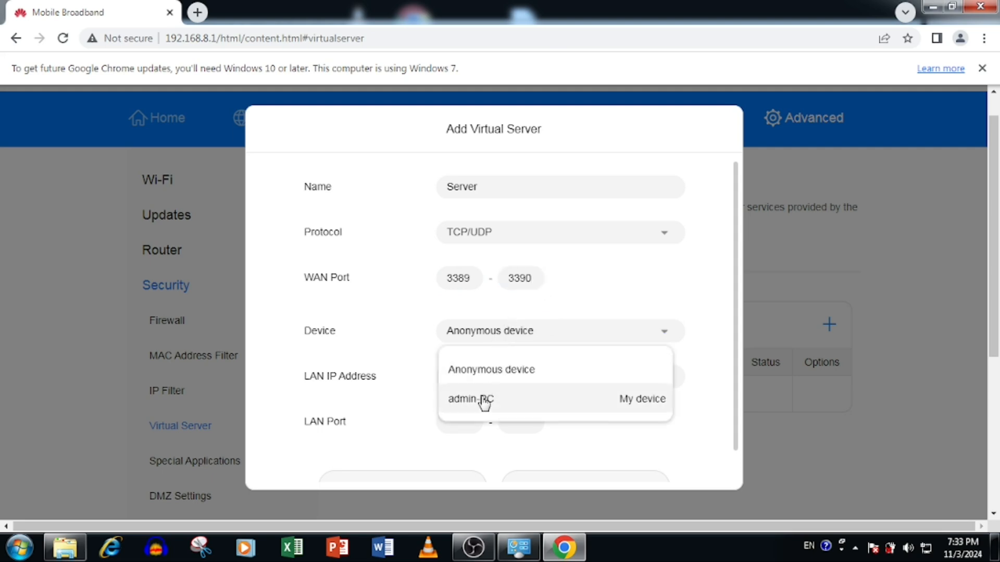
{"action": "left_click", "coordinate": [492, 370]}
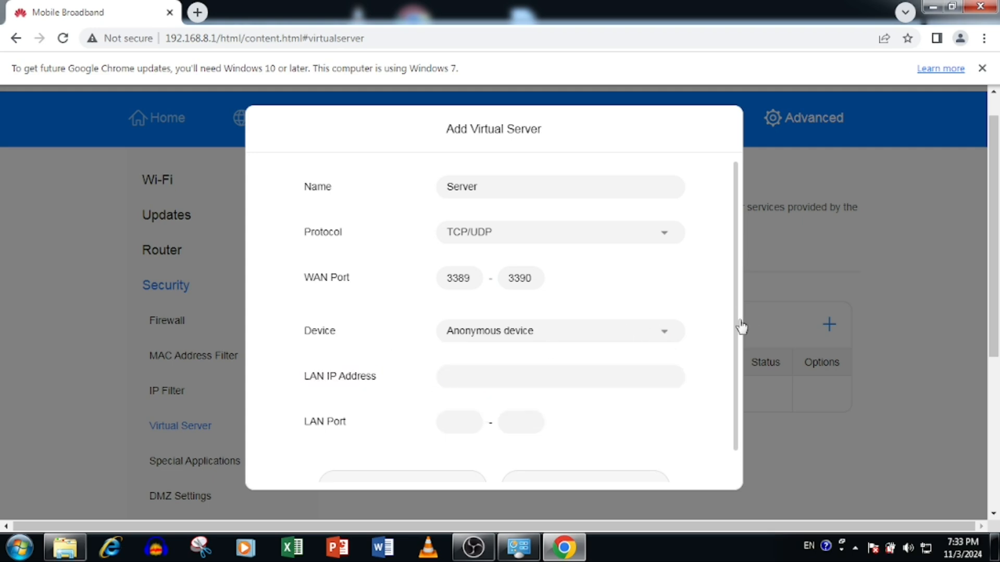
{"action": "scroll", "scroll_direction": "down", "scroll_amount": 3}
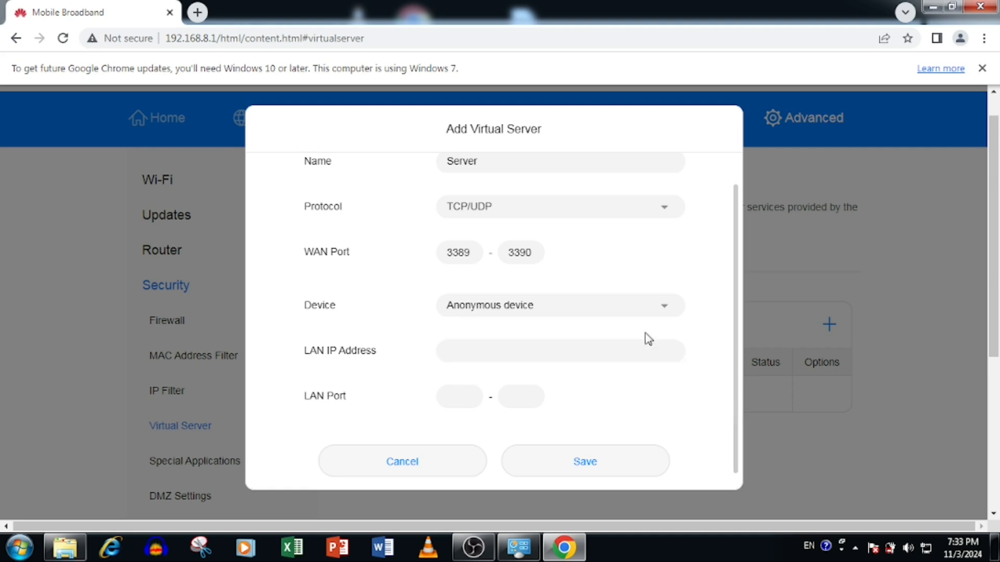
{"action": "type", "text": "192.16"}
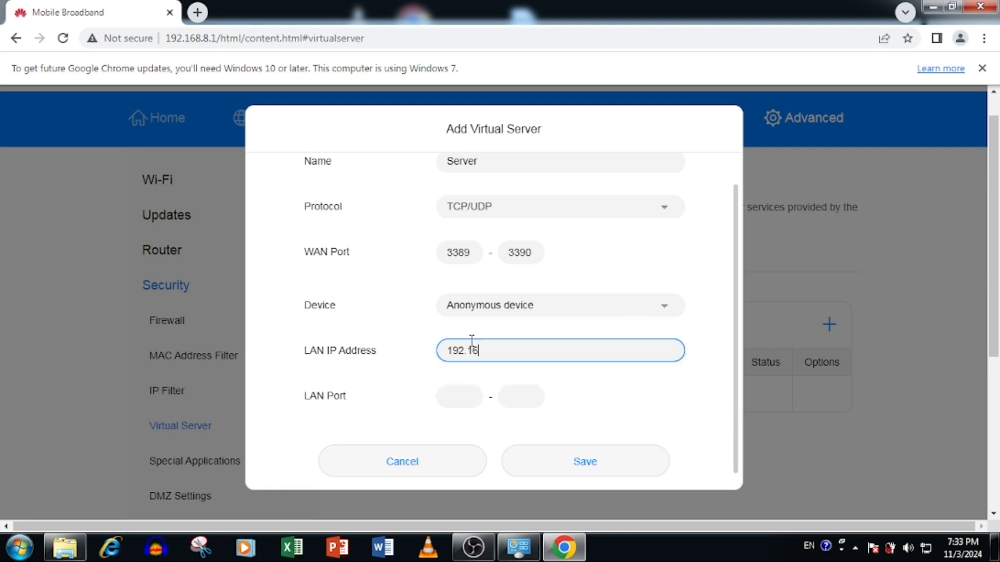
{"action": "left_click", "coordinate": [459, 396]}
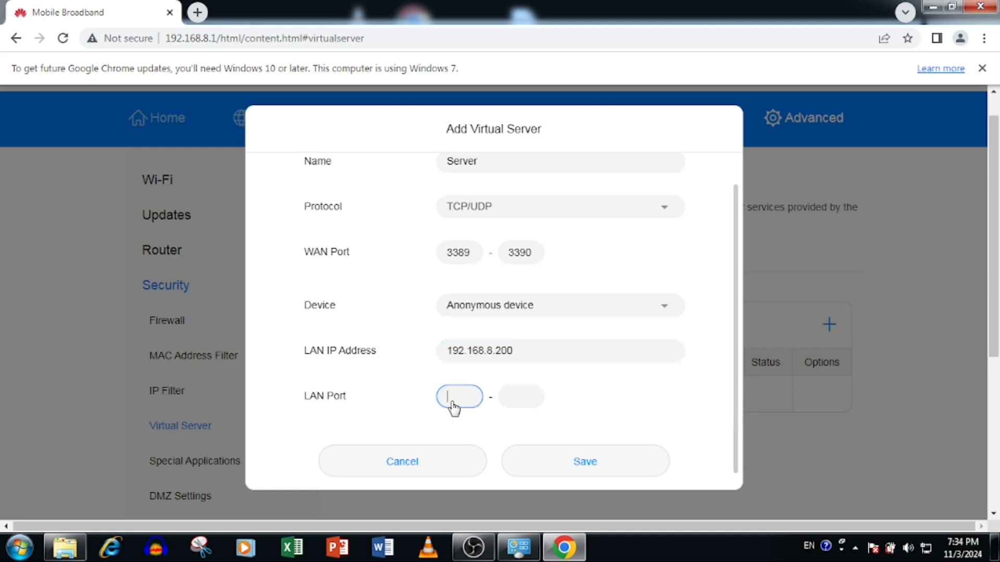
{"action": "type", "text": "3389"}
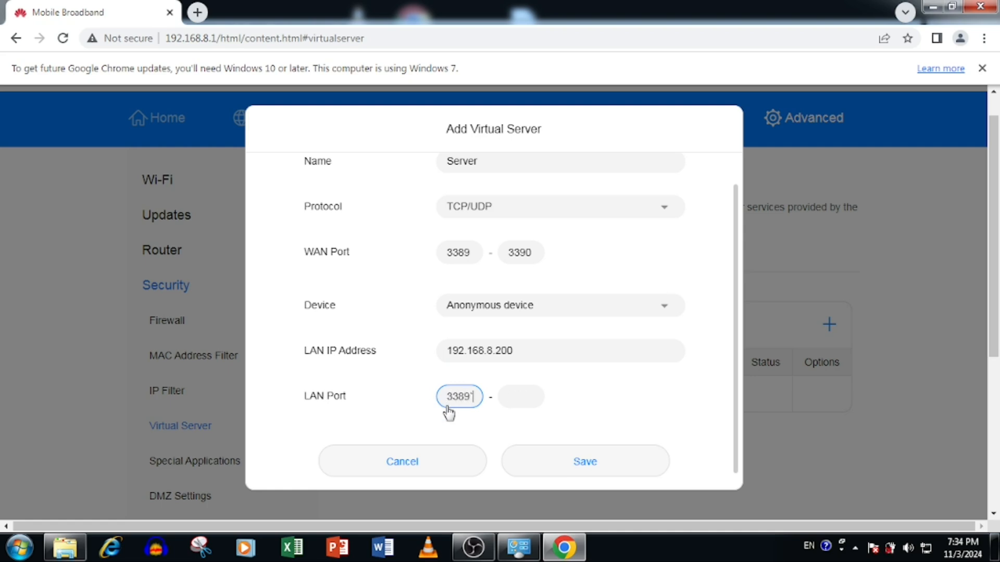
{"action": "left_click", "coordinate": [521, 396]}
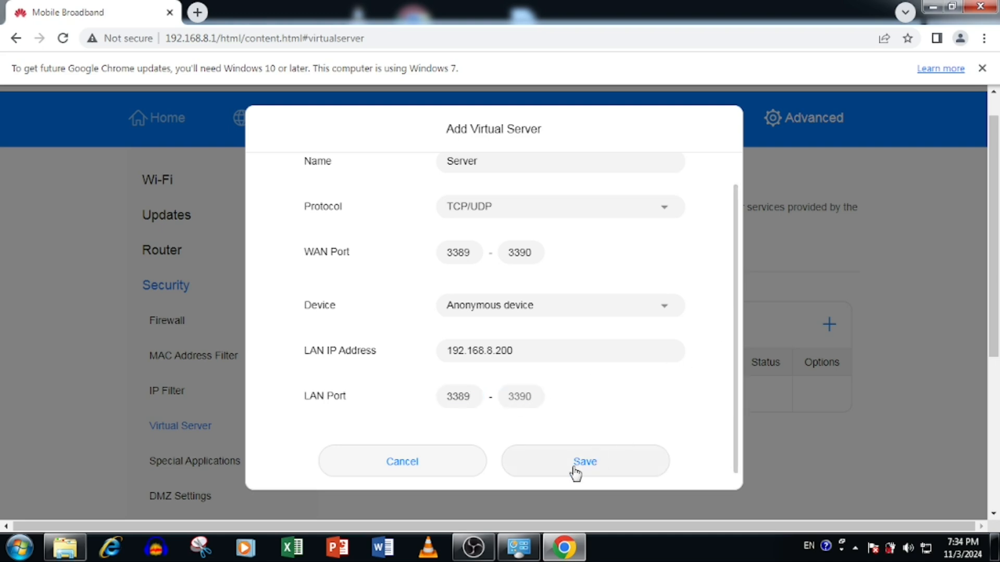
{"action": "left_click", "coordinate": [585, 461]}
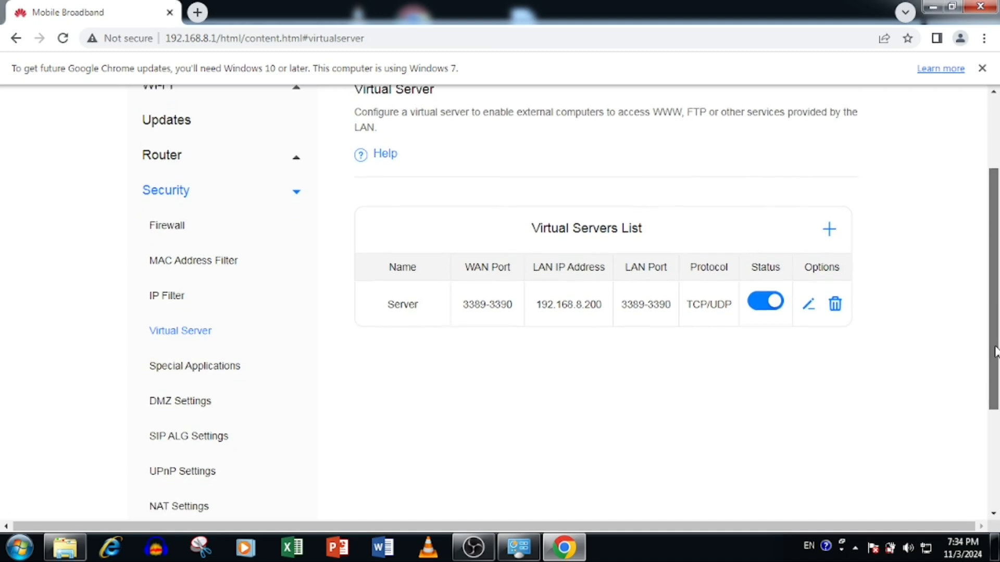
{"action": "scroll", "scroll_direction": "down", "scroll_amount": 3}
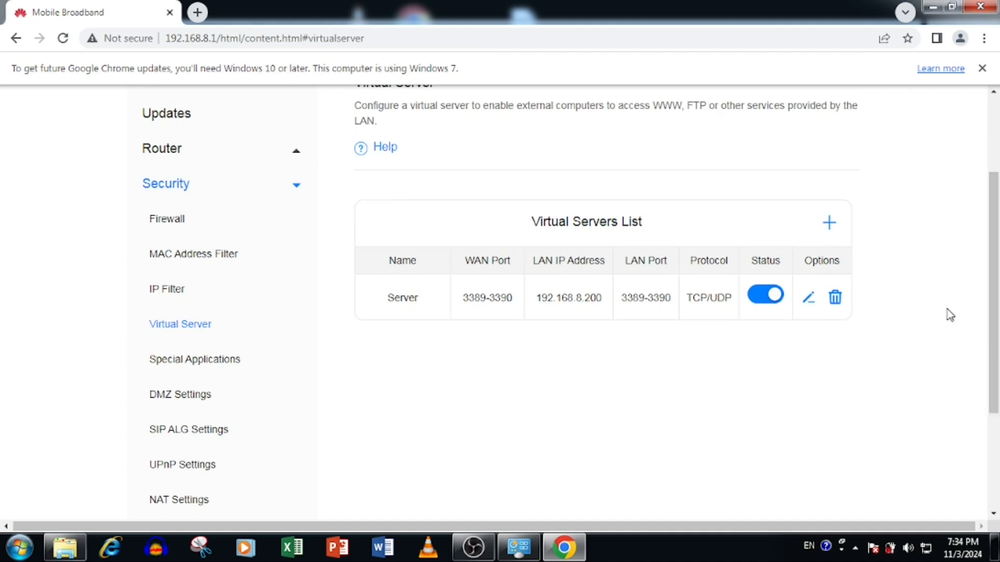
{"action": "left_click", "coordinate": [834, 298]}
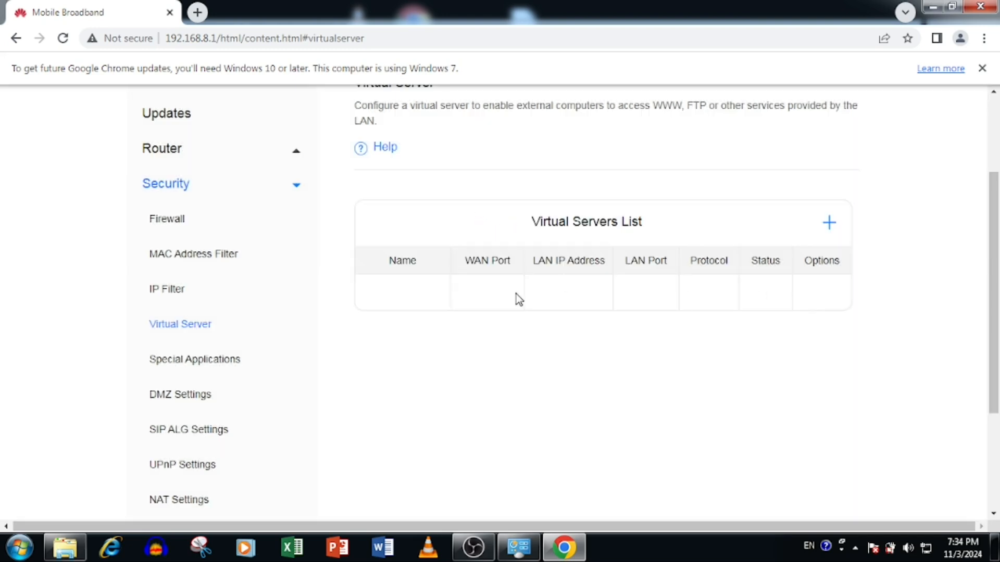
Step: Go to the Special Applications page under Security and review its empty rule list
{"action": "left_click", "coordinate": [193, 359]}
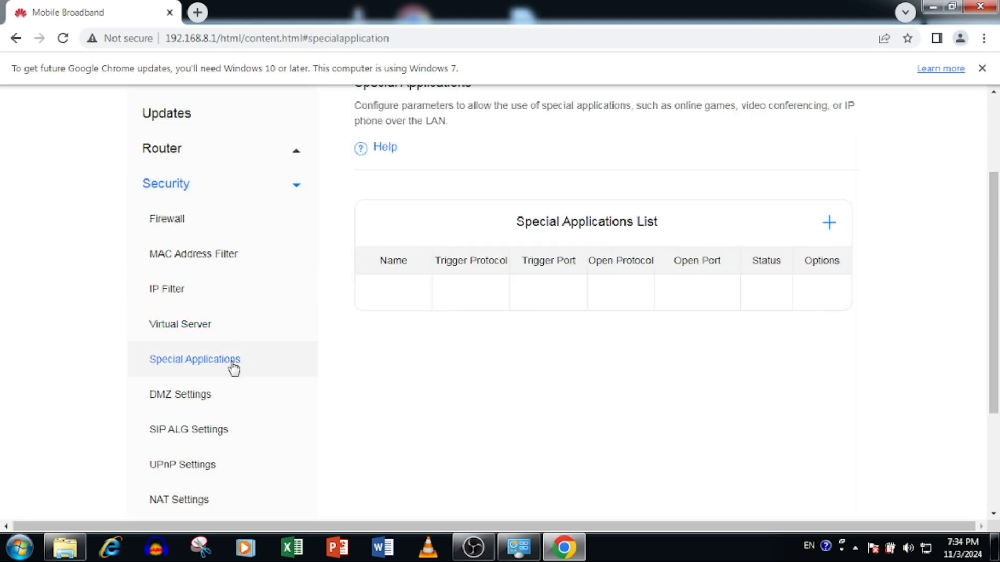
{"action": "mouse_move", "coordinate": [450, 354]}
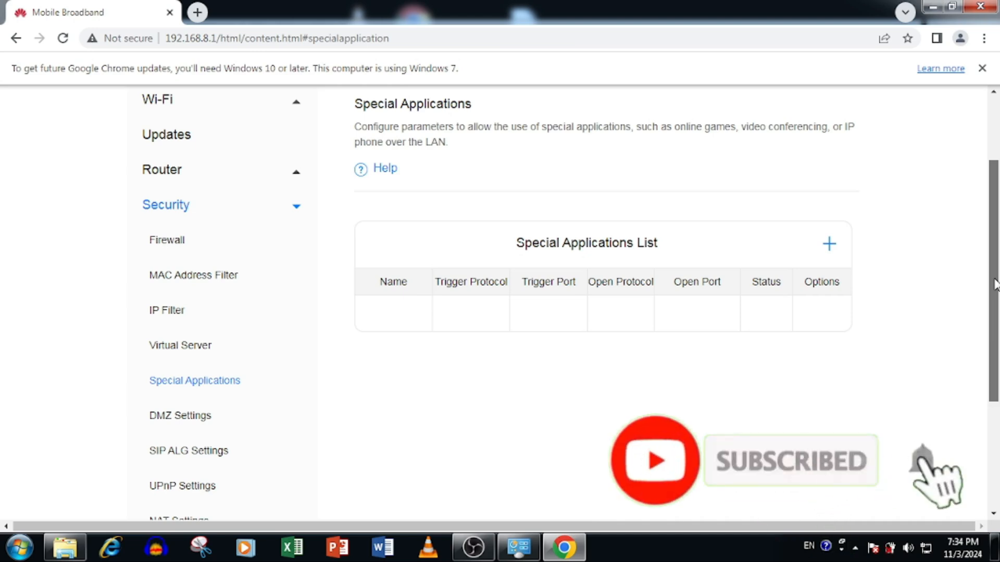
{"action": "scroll", "scroll_direction": "down", "scroll_amount": 3}
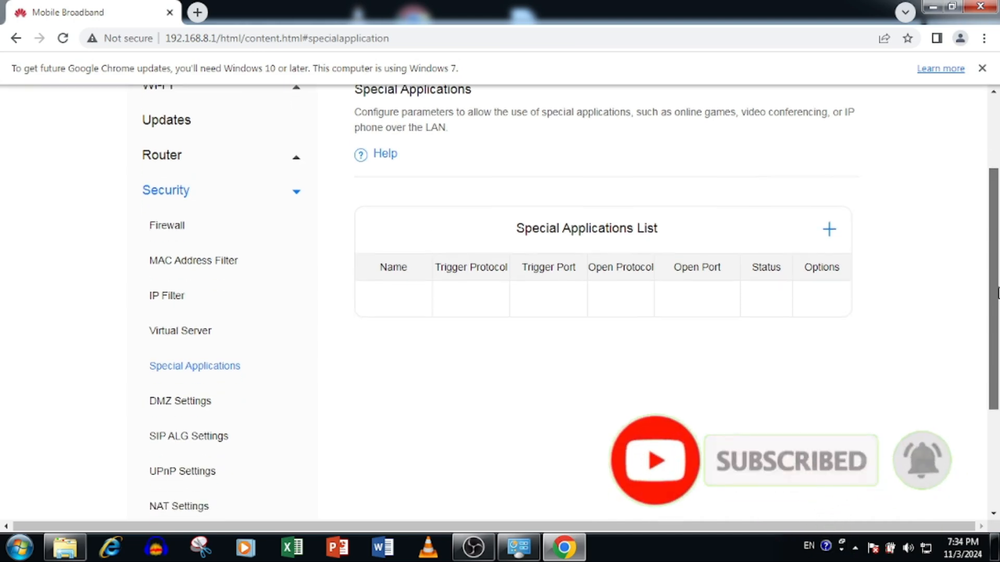
{"action": "scroll", "scroll_direction": "down", "scroll_amount": 3}
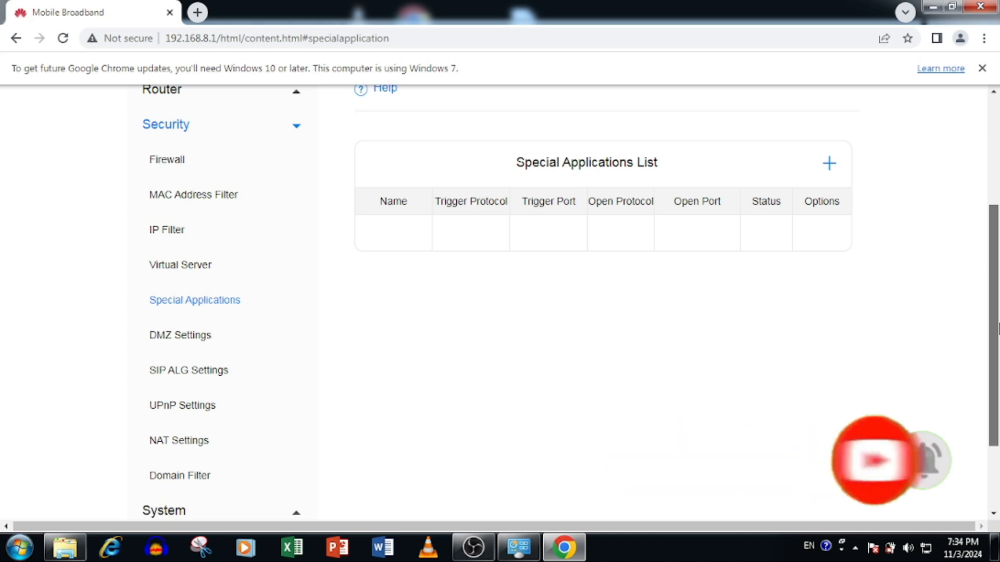
Step: Turn on DMZ with anonymous host IP 192.168.8.200 and save it
{"action": "left_click", "coordinate": [179, 335]}
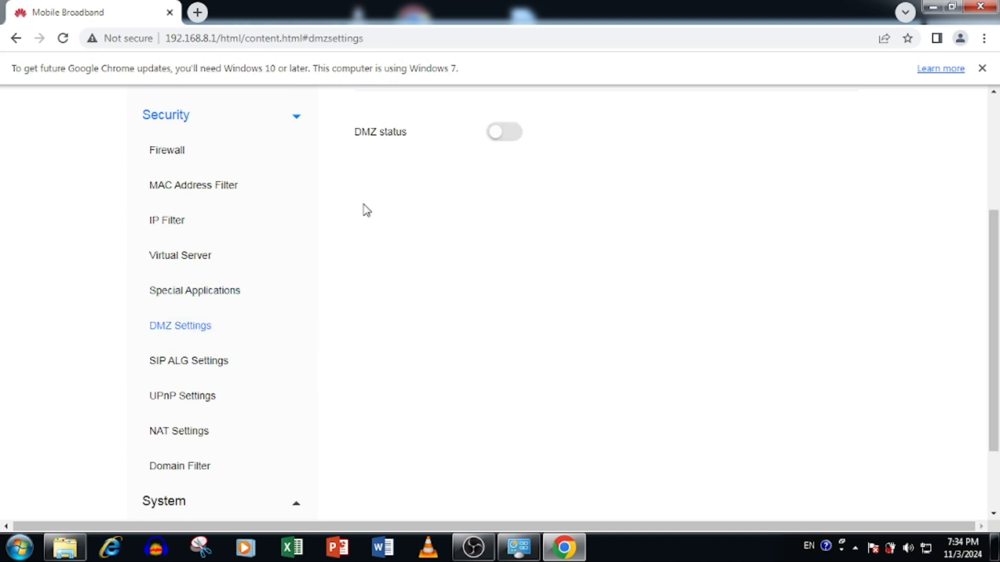
{"action": "left_click", "coordinate": [504, 132]}
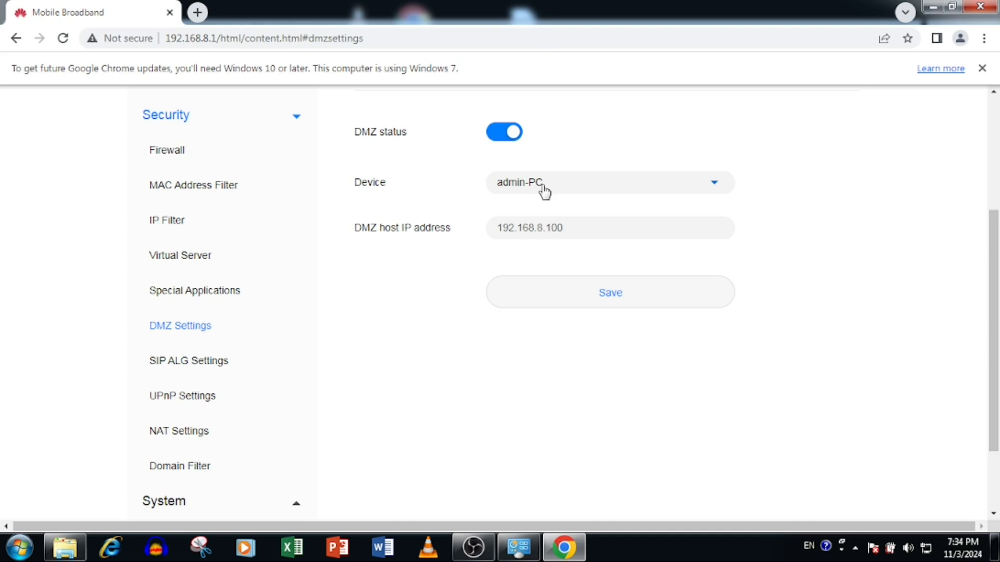
{"action": "left_click", "coordinate": [610, 182]}
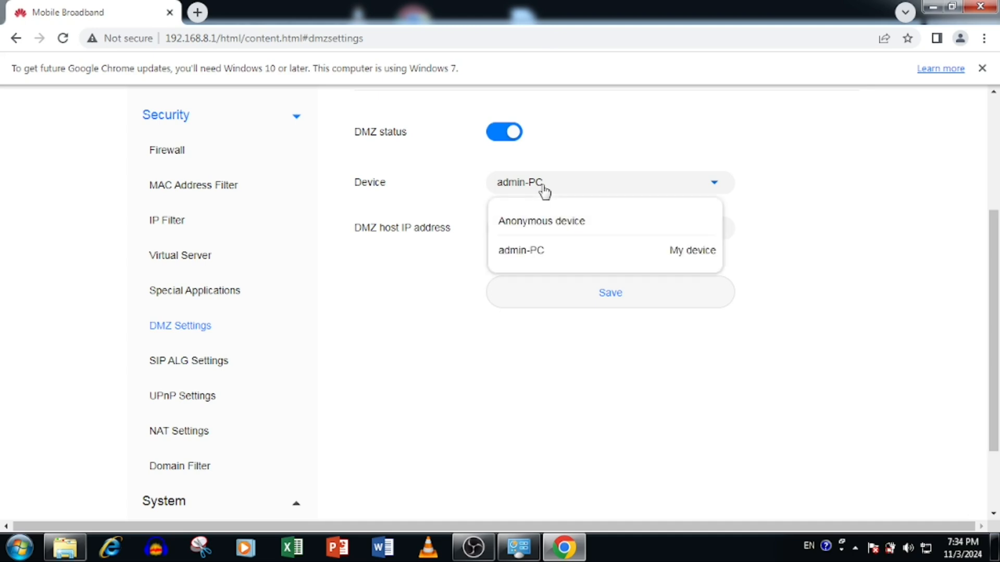
{"action": "left_click", "coordinate": [541, 220]}
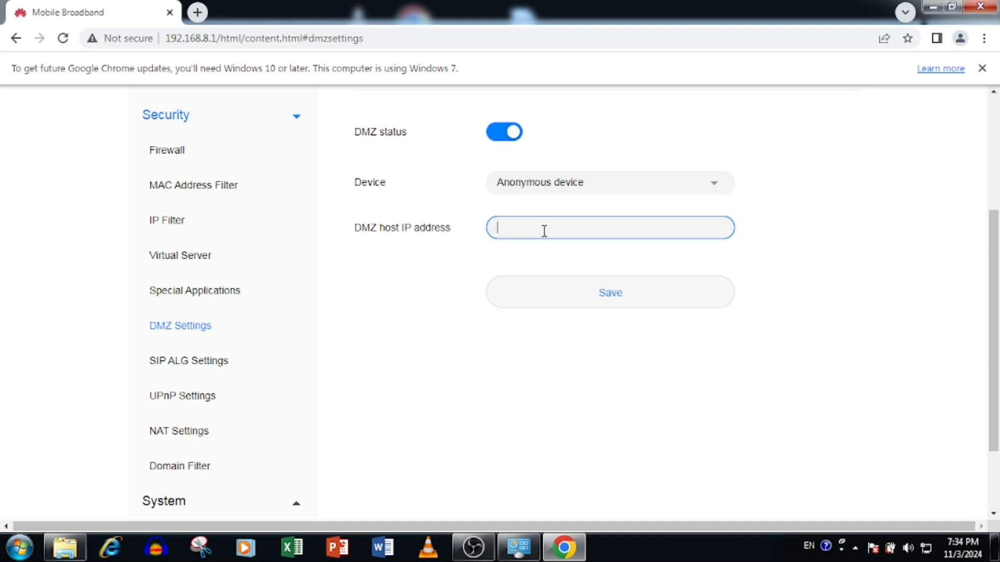
{"action": "type", "text": "192.168.8"}
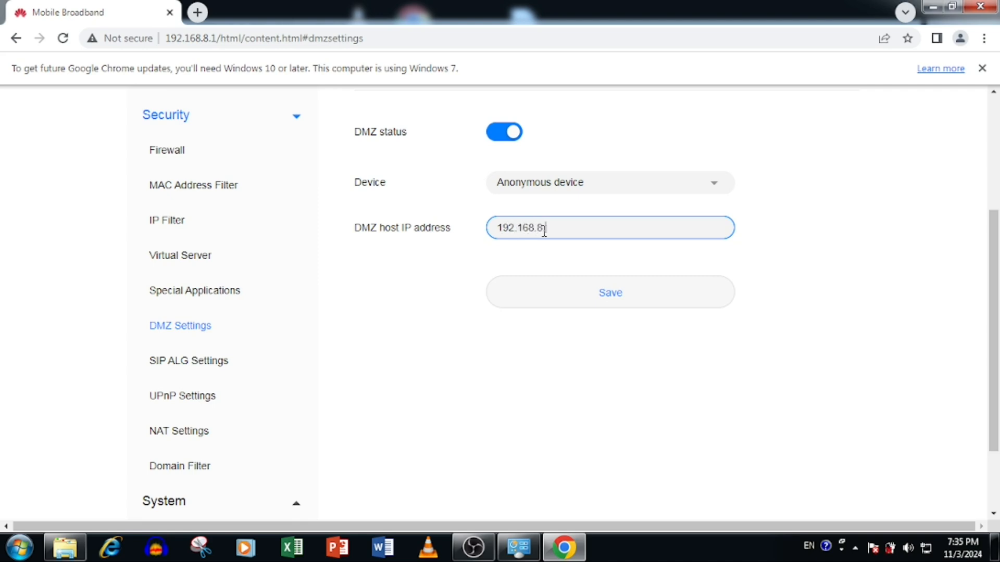
{"action": "type", "text": "200"}
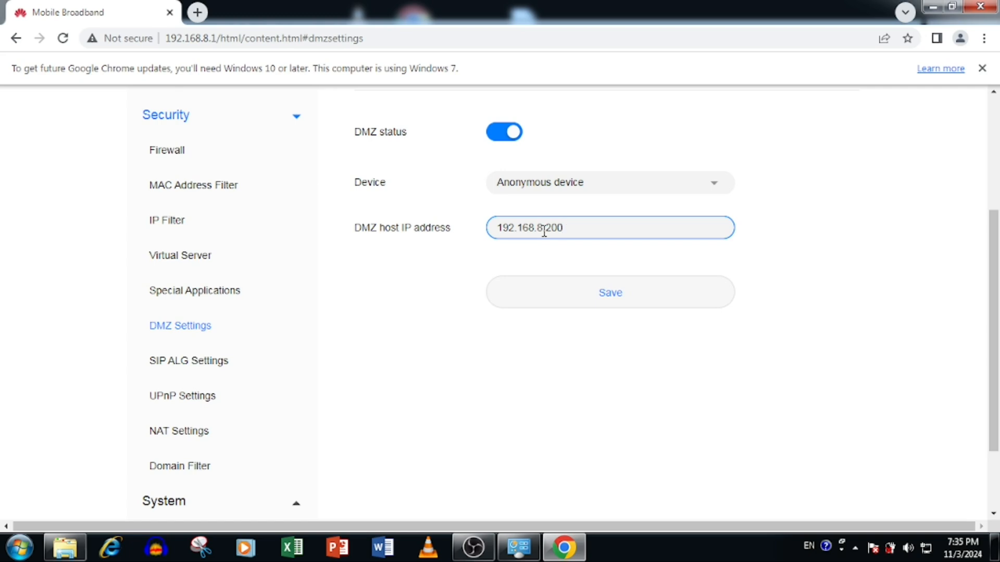
{"action": "left_click", "coordinate": [610, 291]}
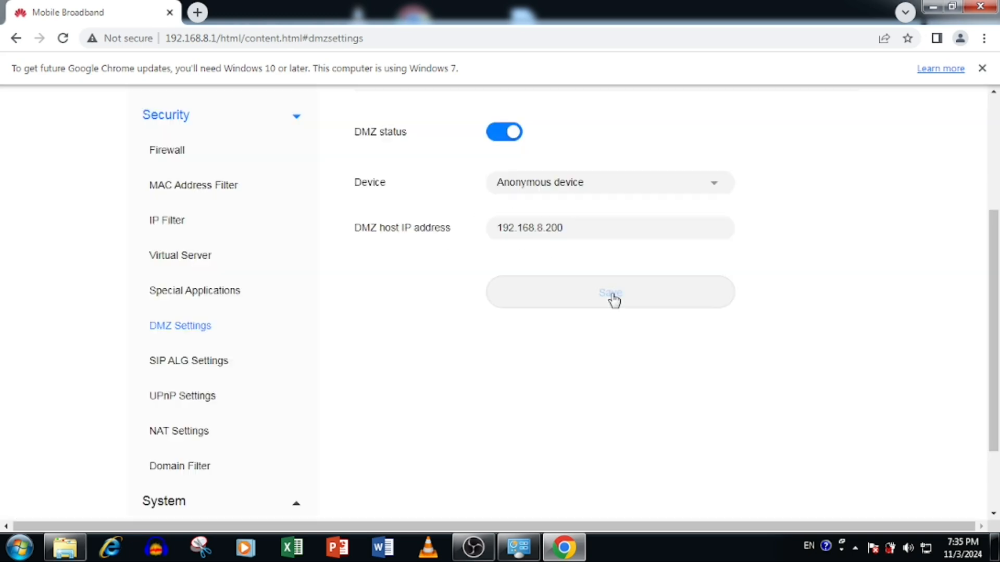
{"action": "left_click", "coordinate": [610, 293]}
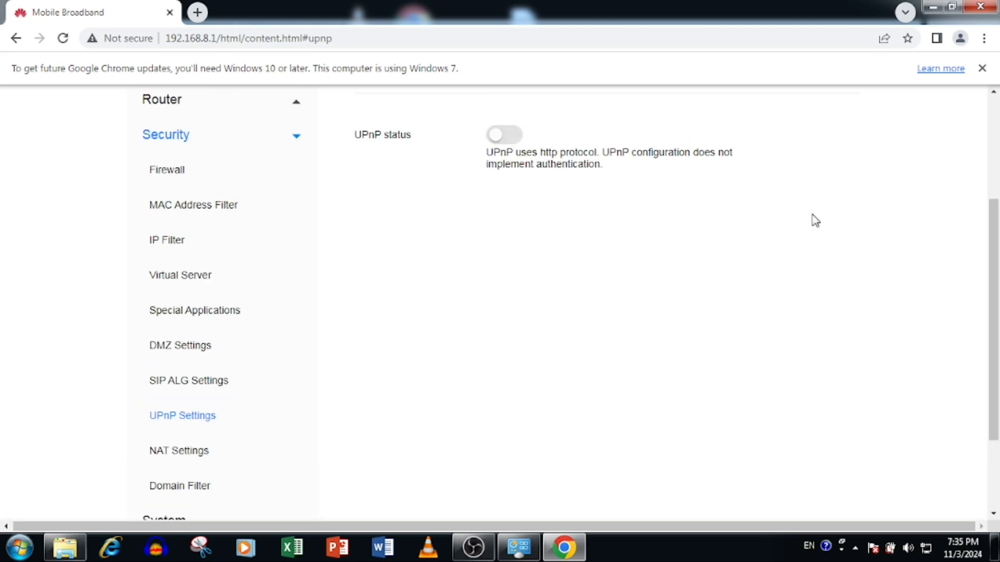
{"action": "mouse_move", "coordinate": [510, 134]}
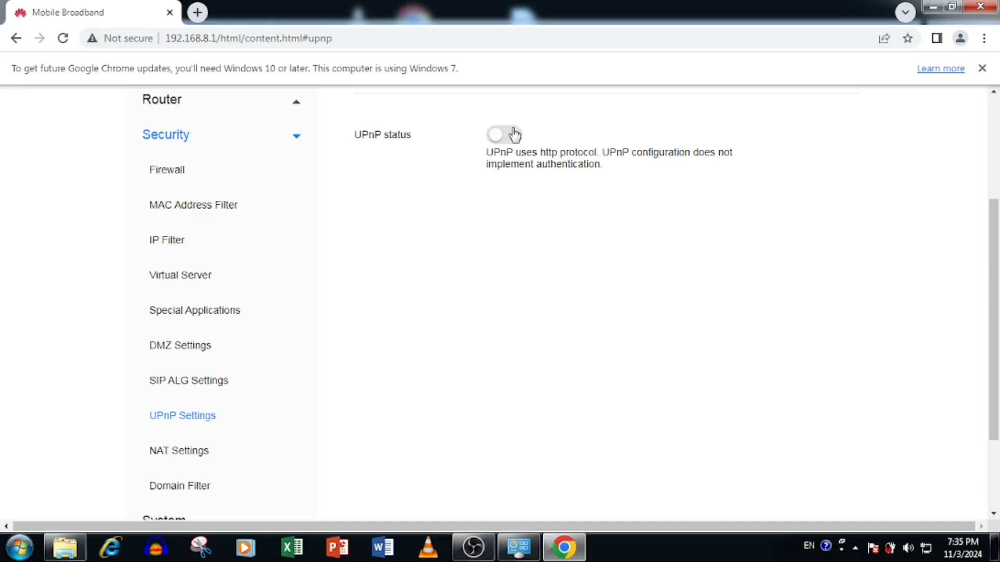
Step: Toggle UPnP status on, revealing the empty port mapping list
{"action": "left_click", "coordinate": [497, 135]}
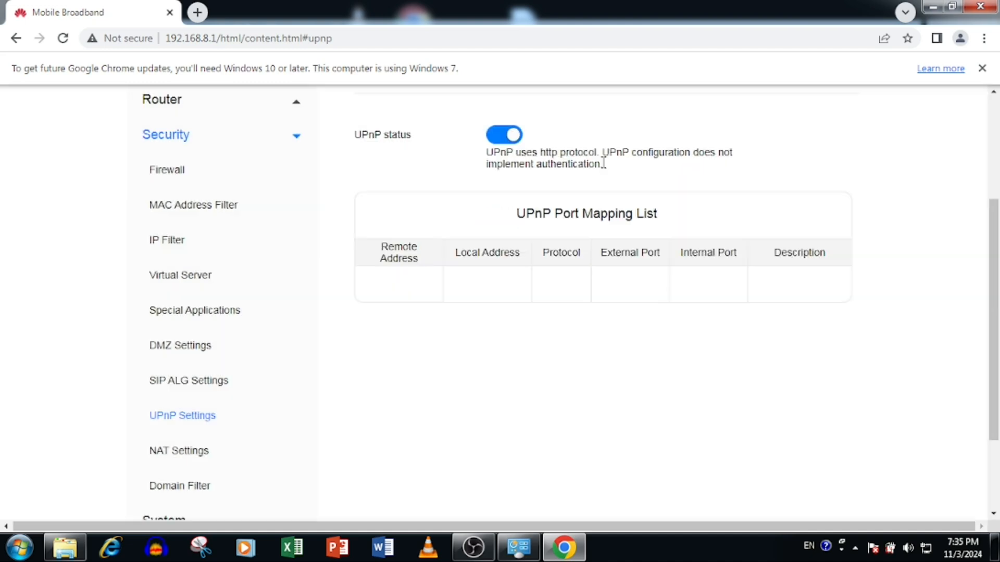
{"action": "mouse_move", "coordinate": [599, 137]}
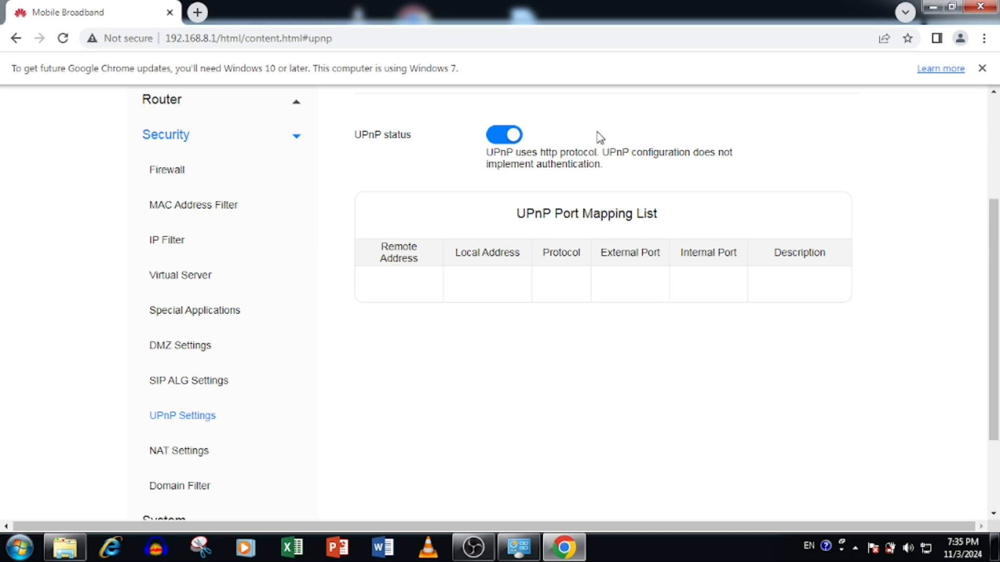
{"action": "mouse_move", "coordinate": [498, 146]}
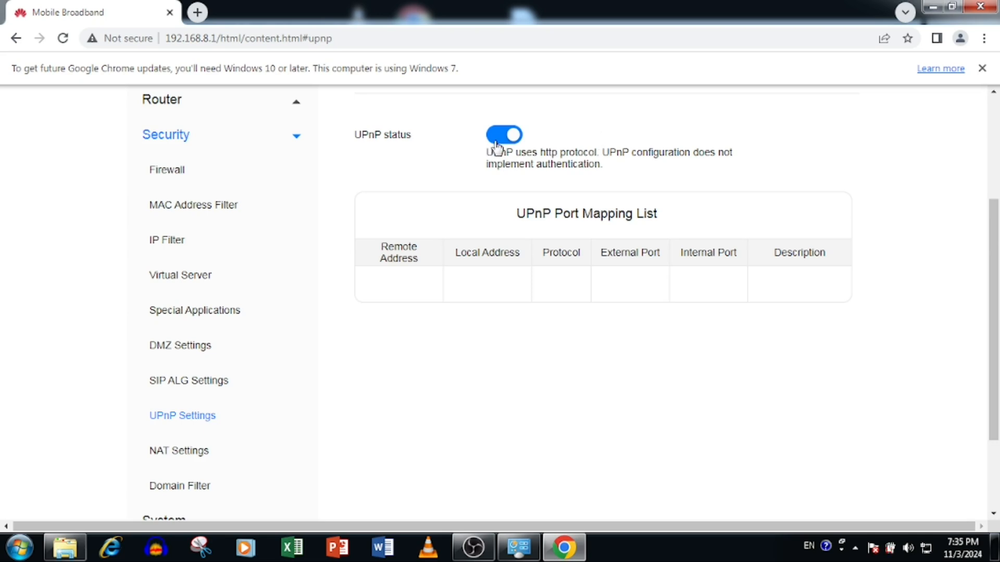